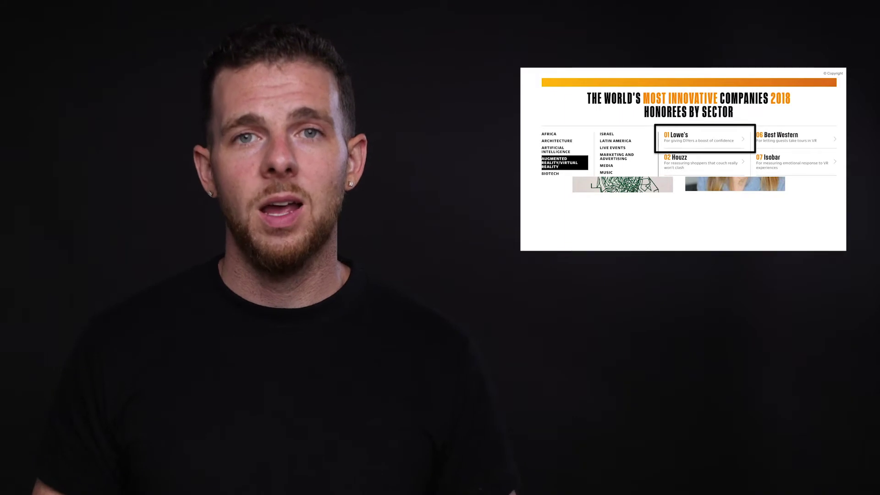
click(704, 137)
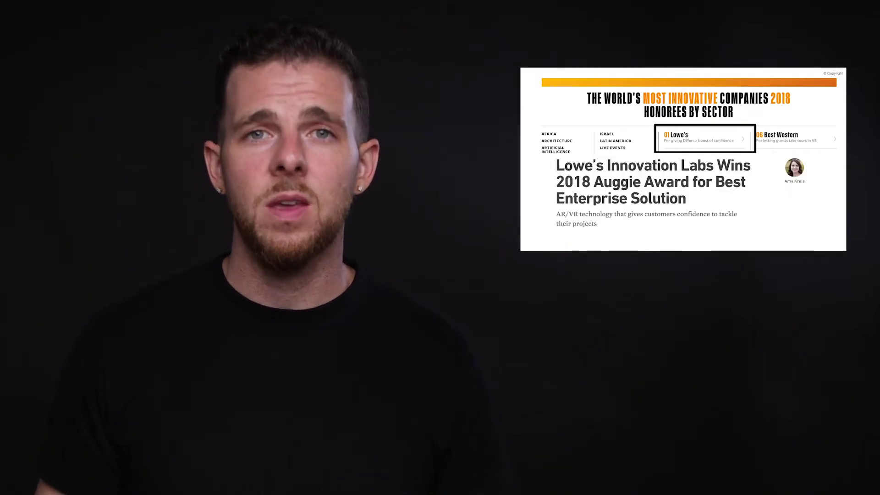